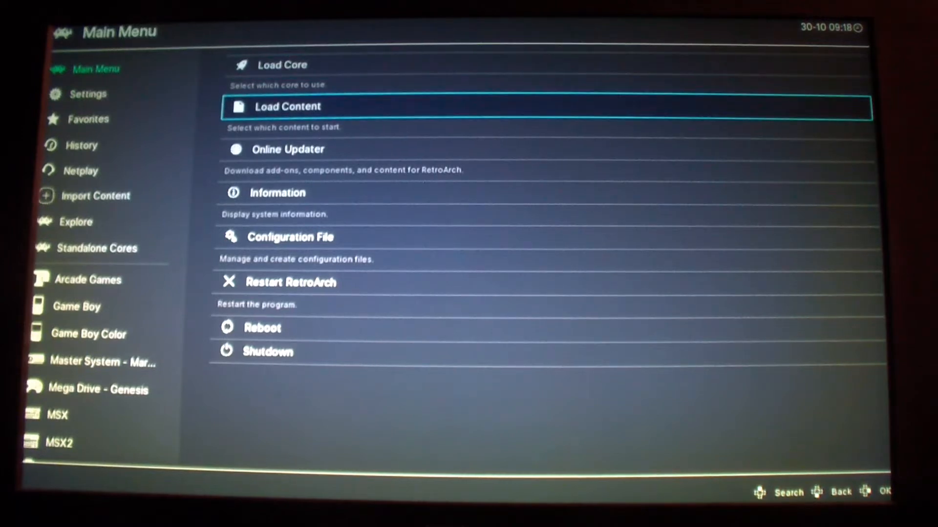
- Browse the emulator core list and view the device's system information details
{"action": "key", "text": "up"}
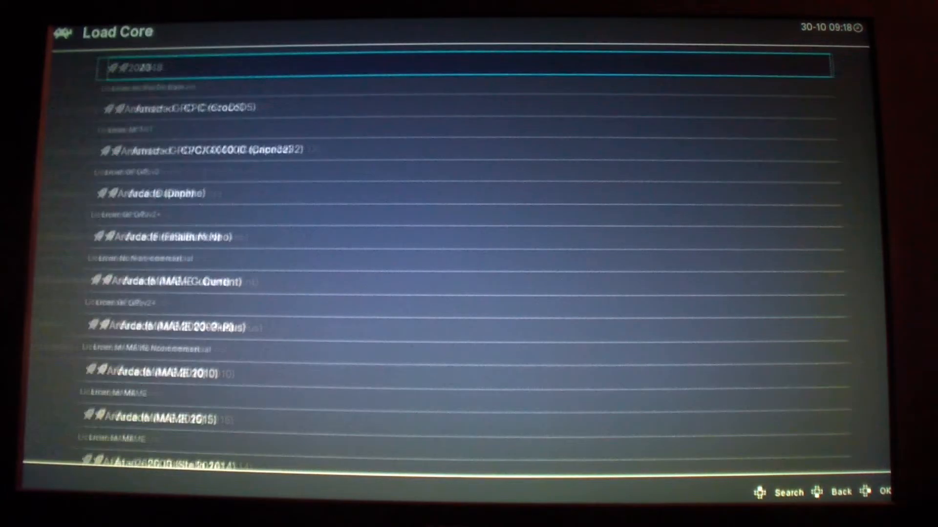
{"action": "scroll", "scroll_direction": "down", "scroll_amount": 3}
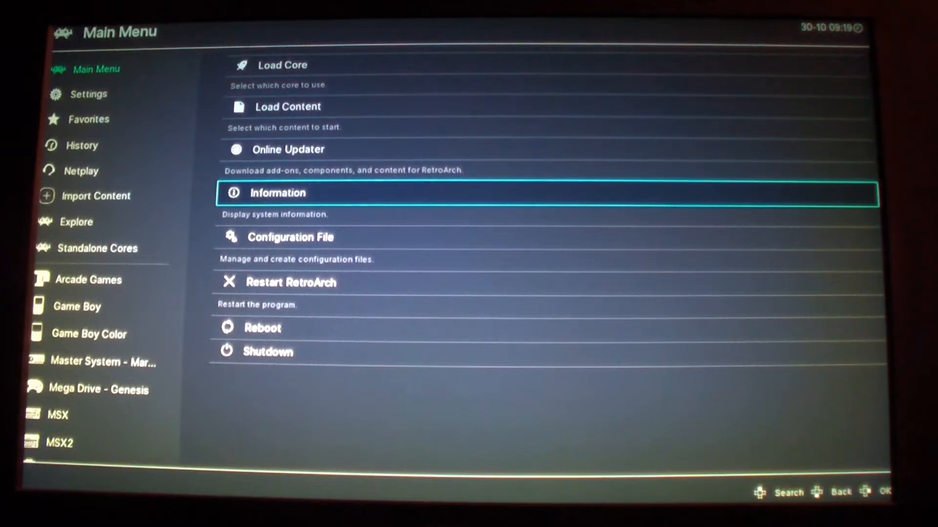
{"action": "left_click", "coordinate": [288, 150]}
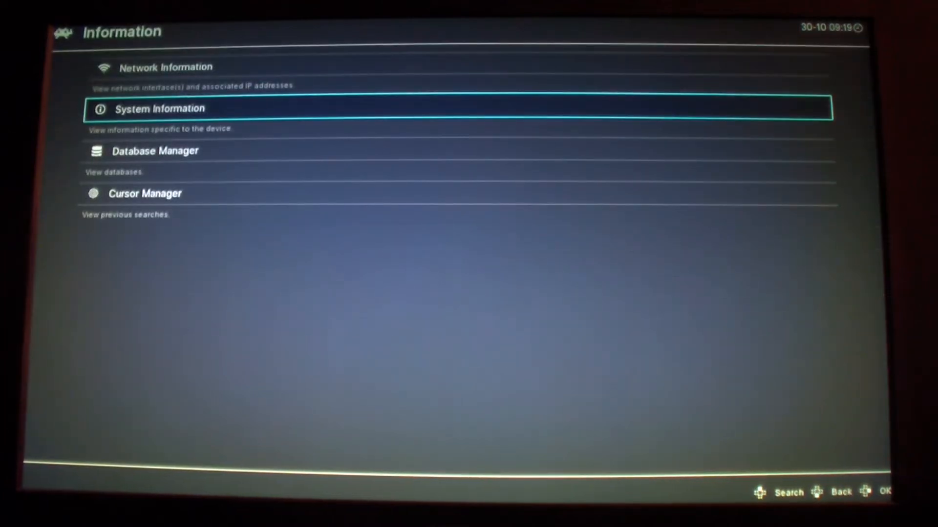
{"action": "left_click", "coordinate": [166, 67]}
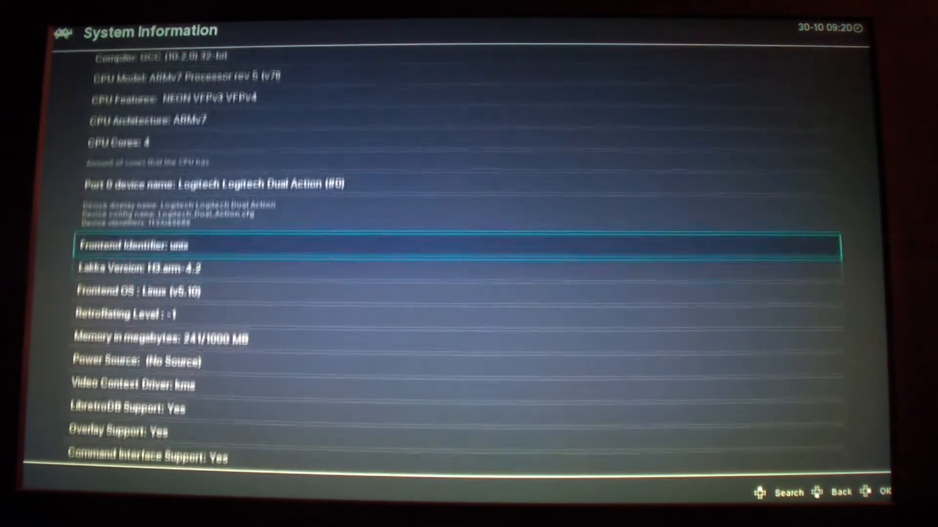
{"action": "scroll", "scroll_direction": "down", "scroll_amount": 3}
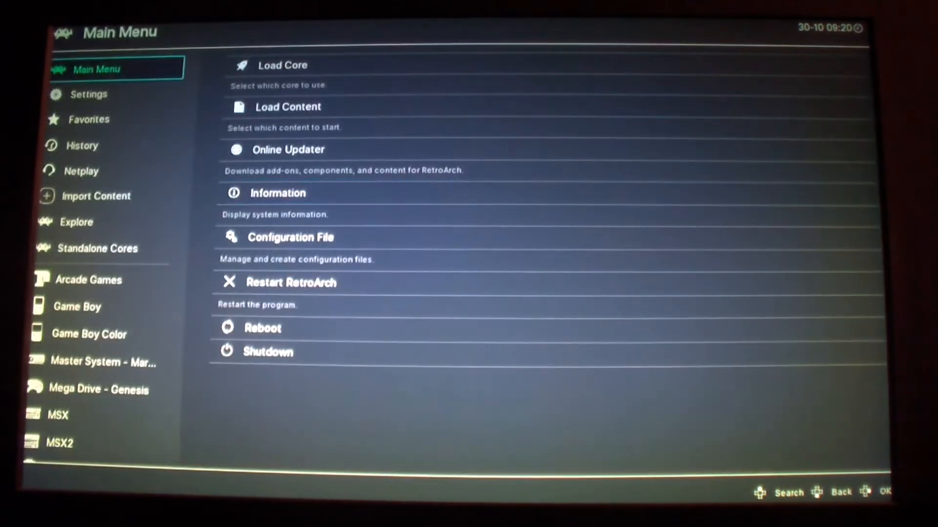
- Look through Settings, Game Boy Color and Standalone Cores, then open the Atari 2600 ROM folder
{"action": "left_click", "coordinate": [88, 94]}
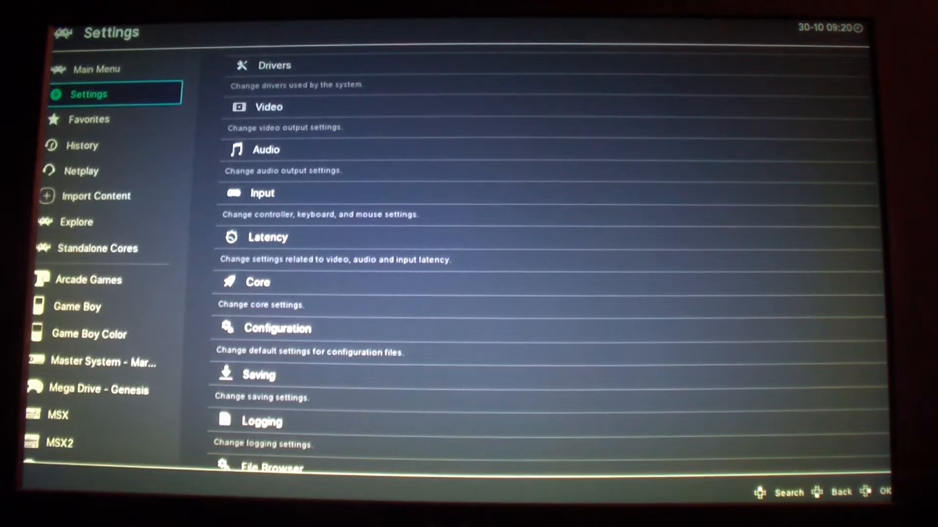
{"action": "left_click", "coordinate": [88, 333]}
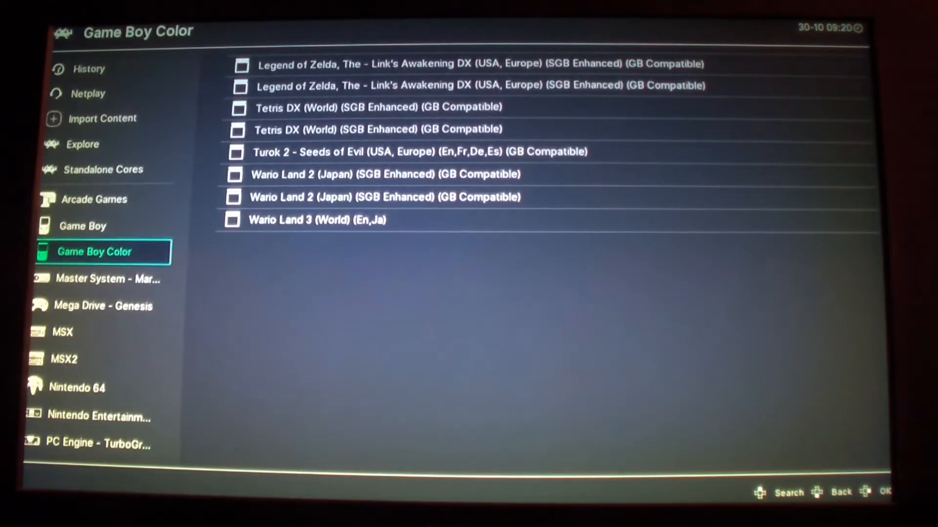
{"action": "left_click", "coordinate": [101, 118]}
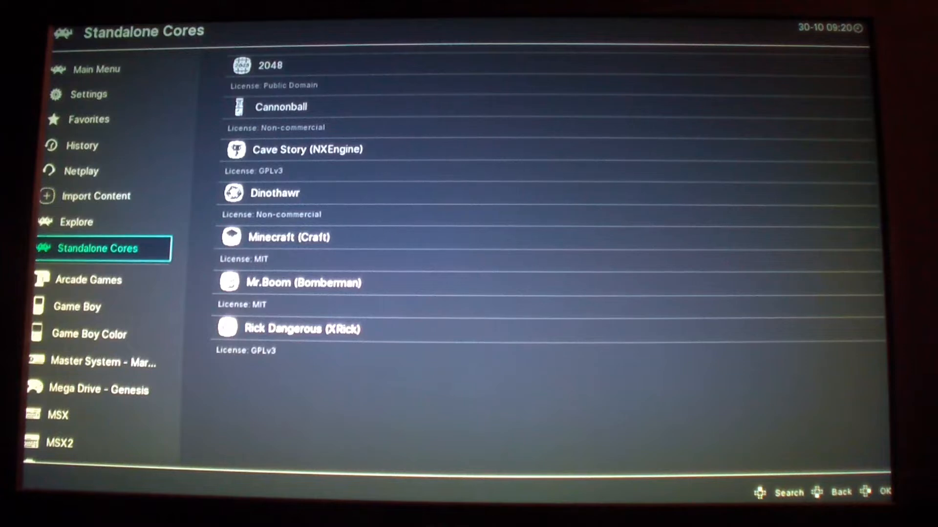
{"action": "left_click", "coordinate": [95, 195]}
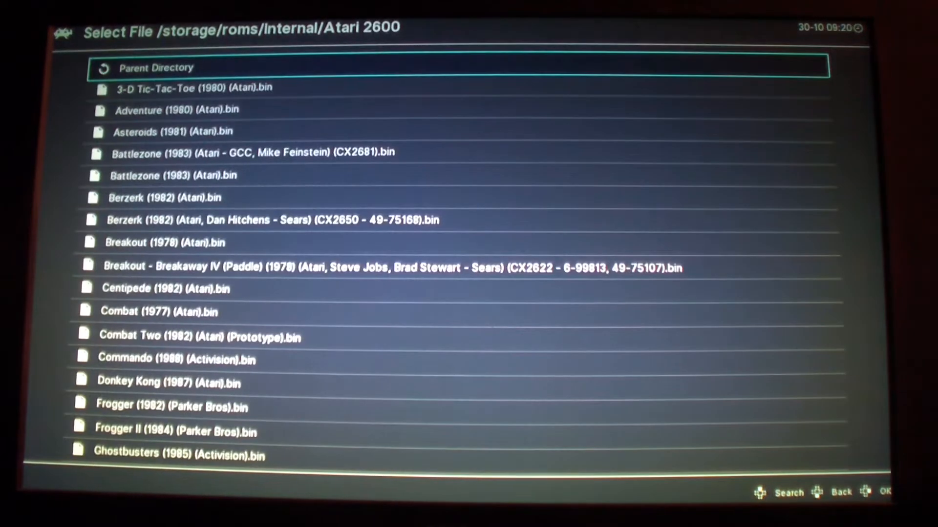
- Scroll down through the Atari 2600 folder's game file list
{"action": "scroll", "scroll_direction": "down", "scroll_amount": 3}
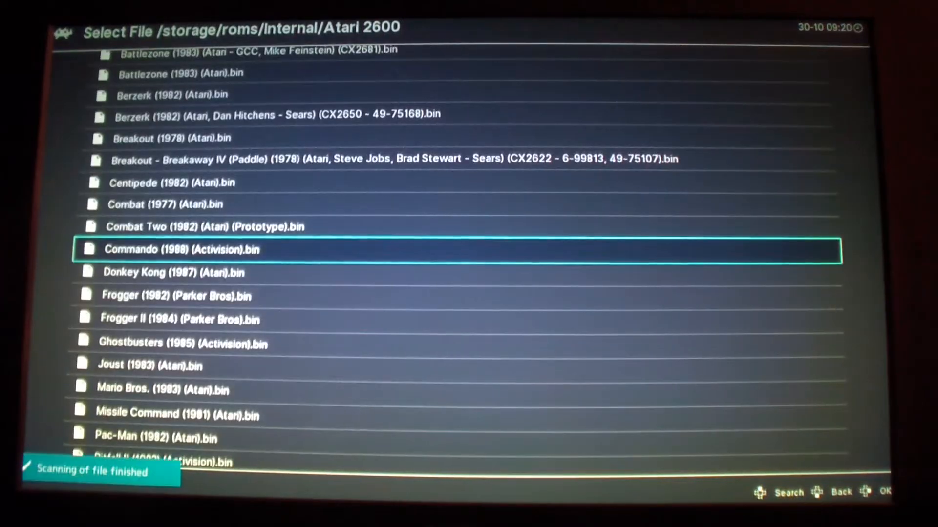
{"action": "scroll", "scroll_direction": "down", "scroll_amount": 3}
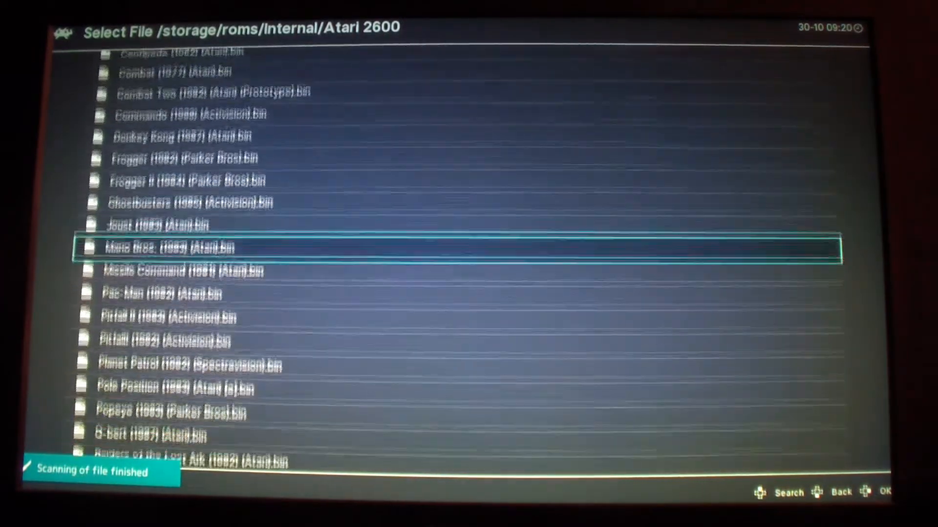
{"action": "scroll", "scroll_direction": "down", "scroll_amount": 3}
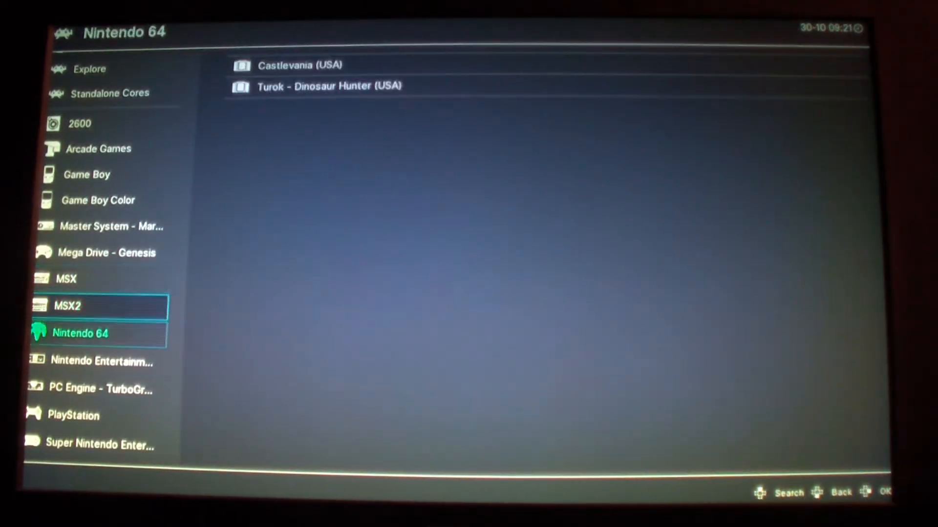
- Look at Settings and Load Content, then open the Arcade Games playlist
{"action": "left_click", "coordinate": [73, 415]}
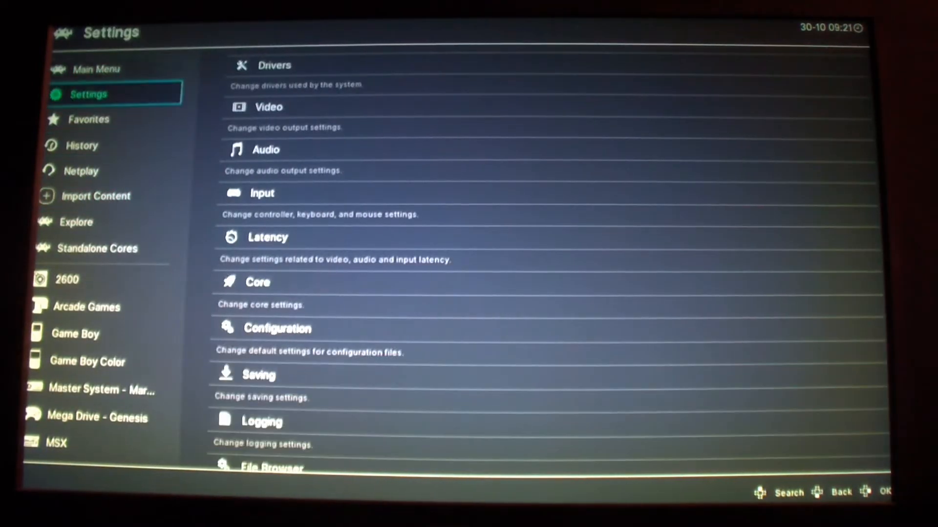
{"action": "left_click", "coordinate": [97, 68]}
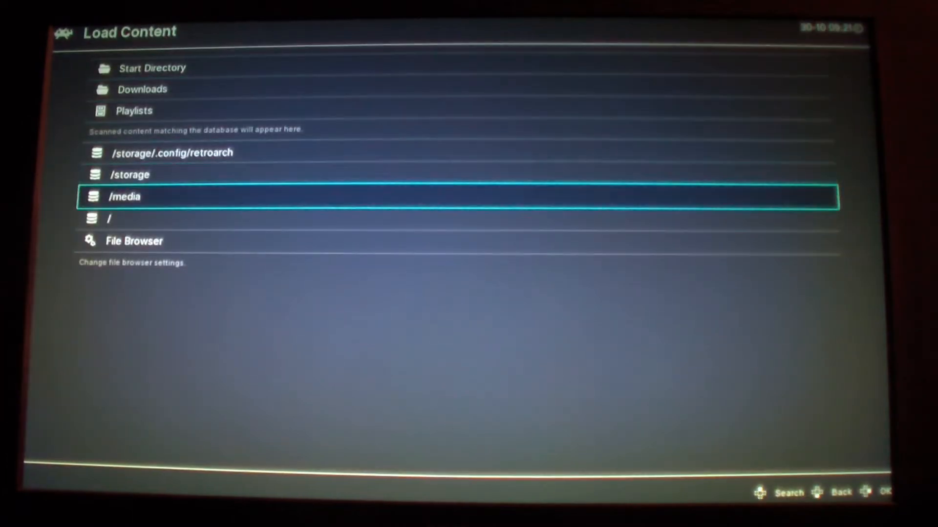
{"action": "left_click", "coordinate": [173, 152]}
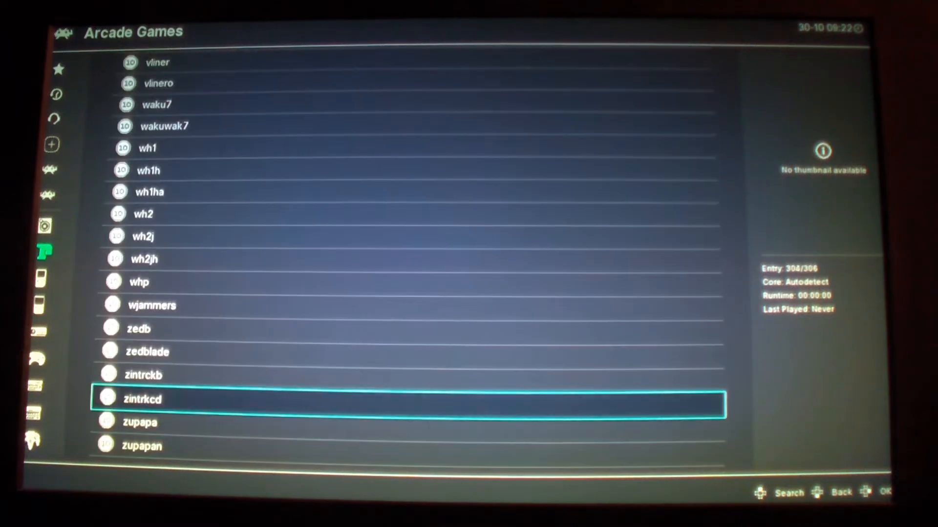
- Scroll back up through the Arcade Games titles and leave the playlist
{"action": "scroll", "scroll_direction": "up", "scroll_amount": 3}
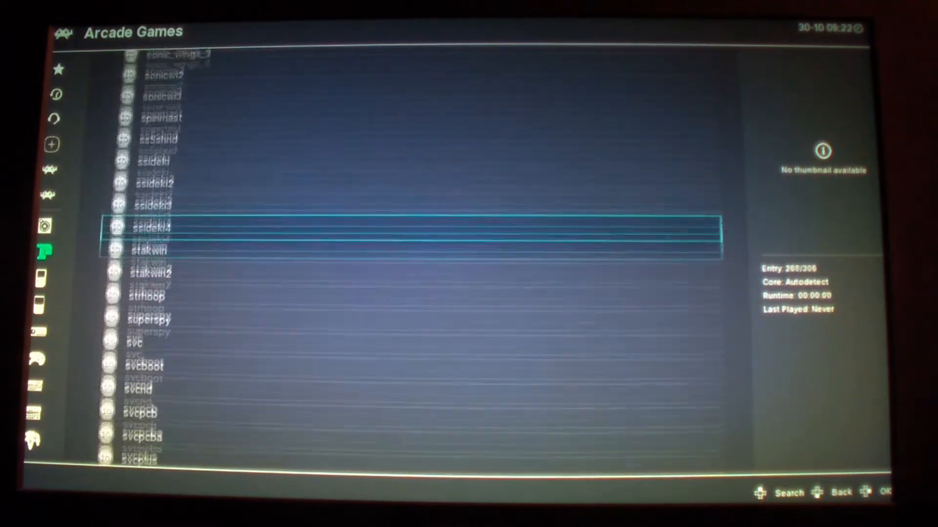
{"action": "scroll", "scroll_direction": "up", "scroll_amount": 3}
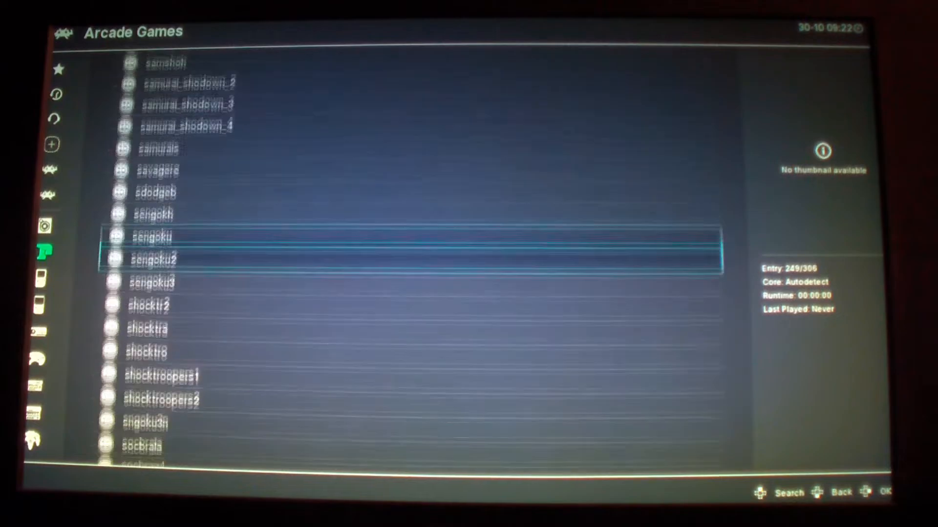
{"action": "scroll", "scroll_direction": "up", "scroll_amount": 3}
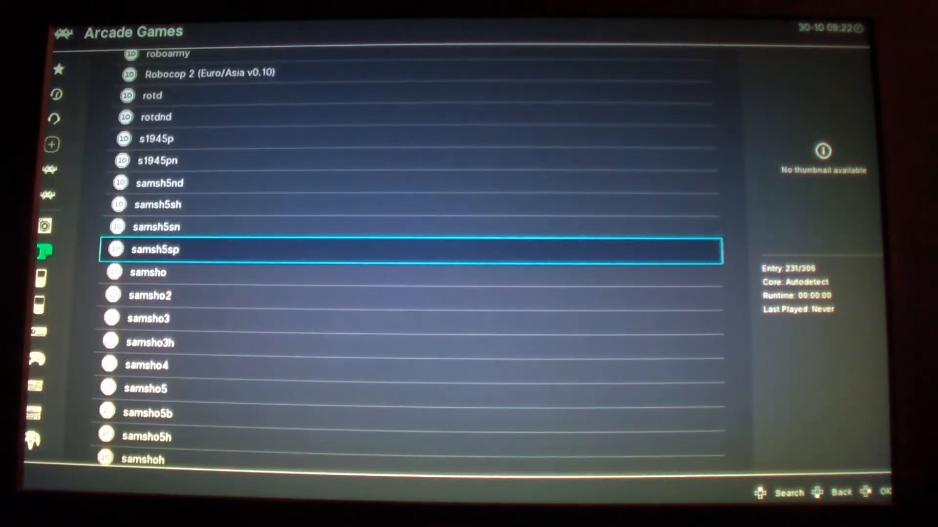
{"action": "scroll", "scroll_direction": "up", "scroll_amount": 3}
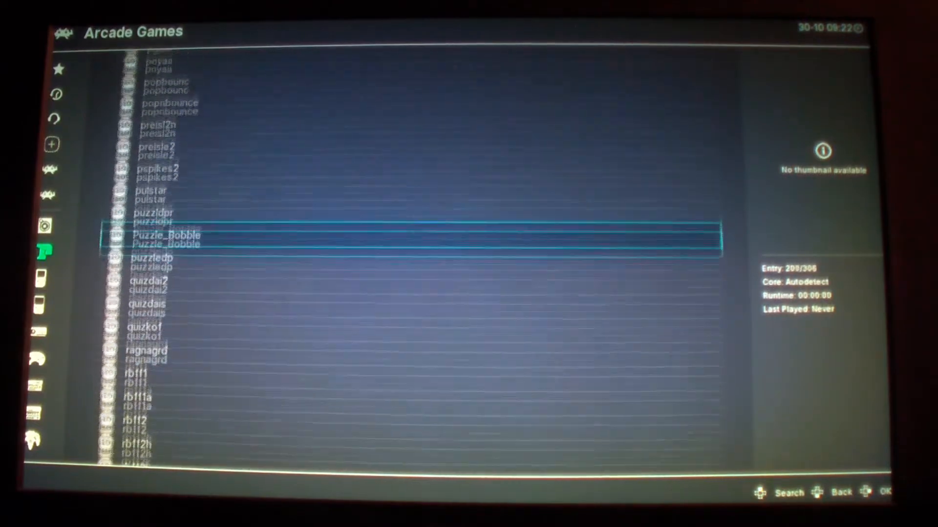
{"action": "scroll", "scroll_direction": "up", "scroll_amount": 3}
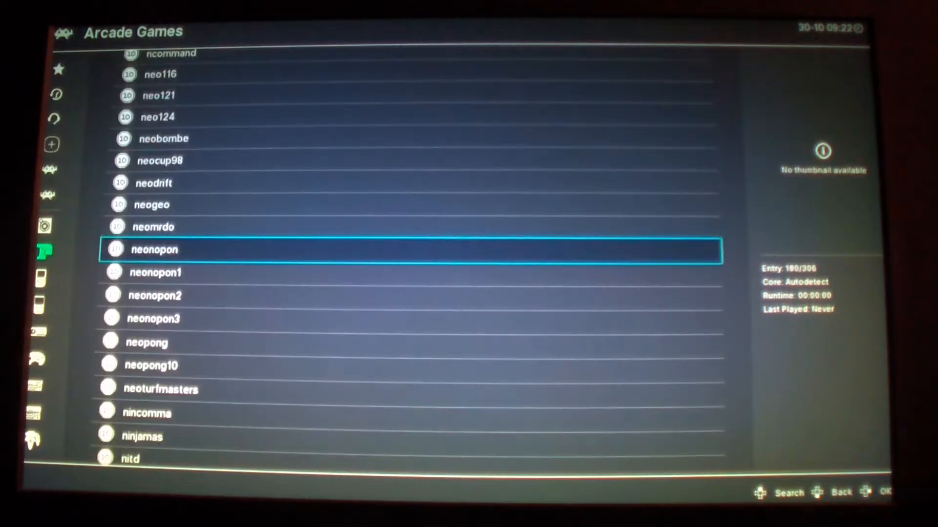
{"action": "scroll", "scroll_direction": "up", "scroll_amount": 3}
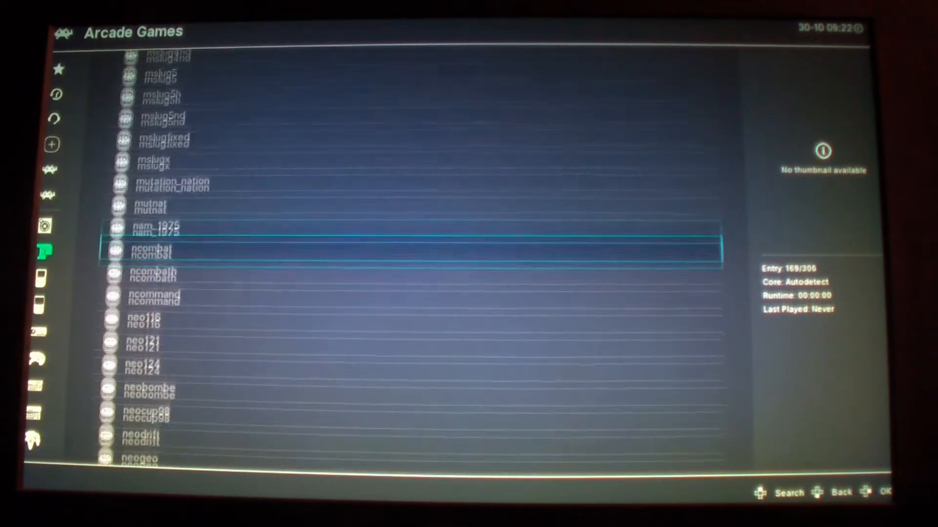
{"action": "left_click", "coordinate": [406, 250]}
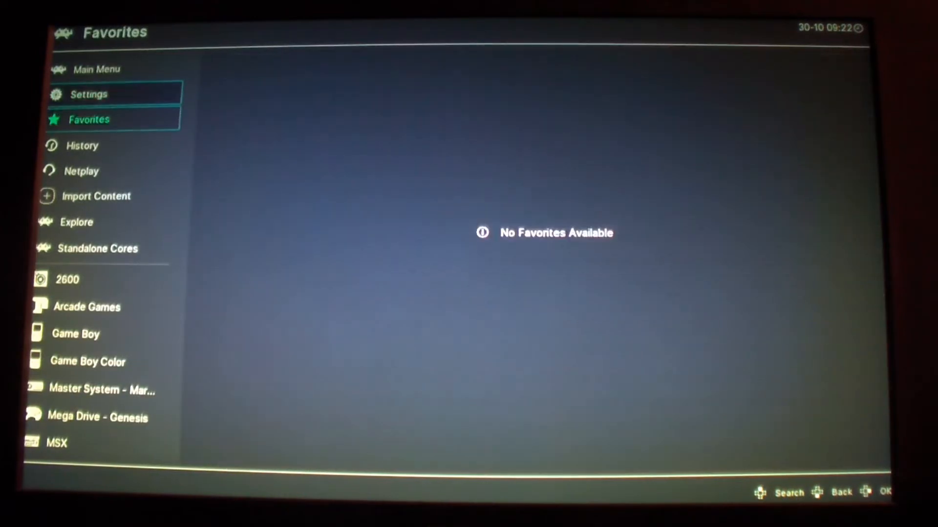
- Browse Load Content into /storage/roms and enter the Internal folder
{"action": "left_click", "coordinate": [88, 94]}
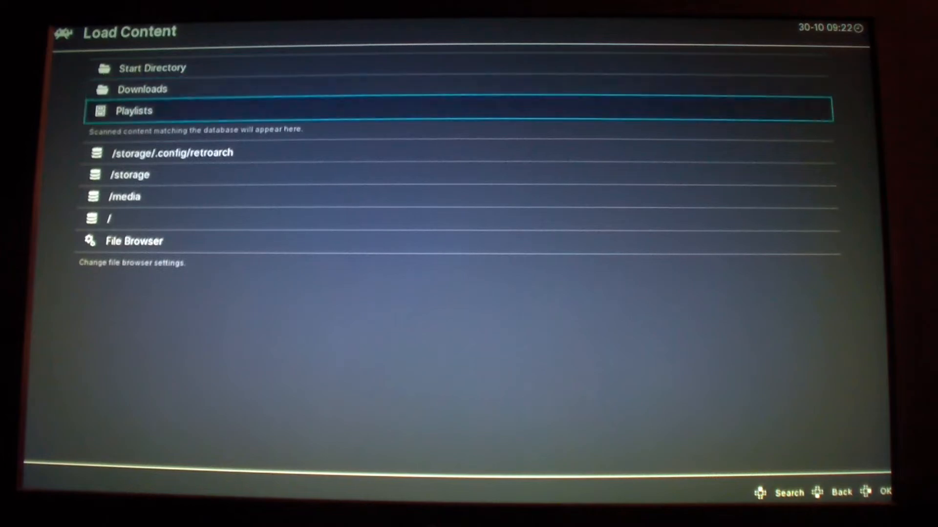
{"action": "left_click", "coordinate": [130, 174]}
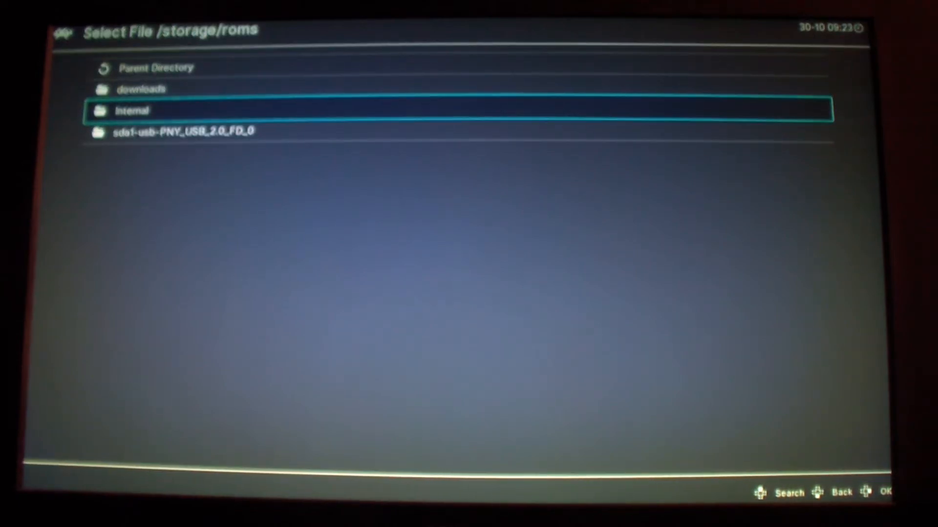
{"action": "key", "text": "Down"}
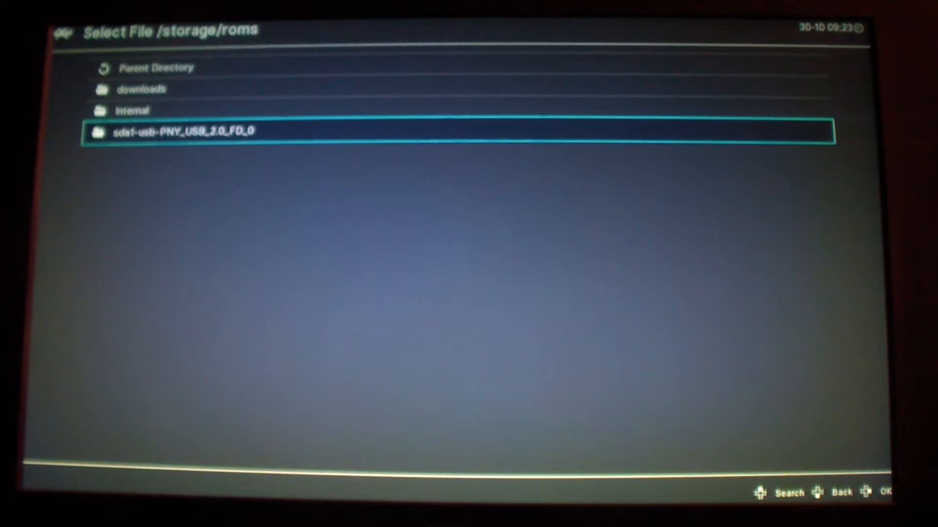
{"action": "left_click", "coordinate": [131, 111]}
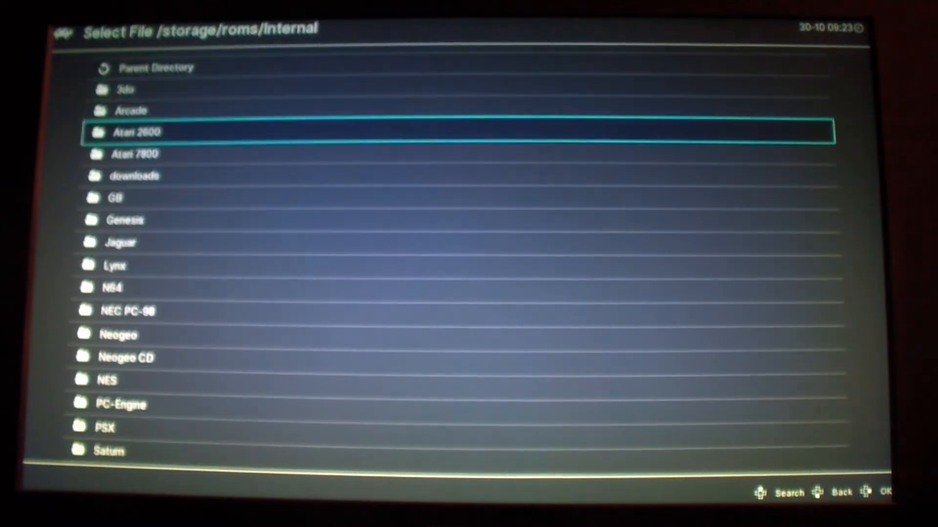
- Launch an arcade game from an Internal game folder and bring up the menu with F1
{"action": "left_click", "coordinate": [130, 110]}
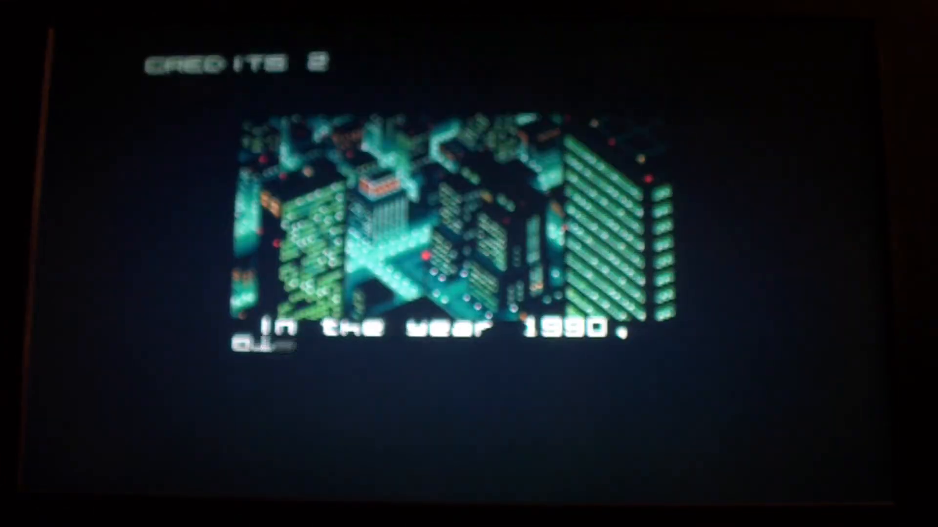
{"action": "key", "text": "F1"}
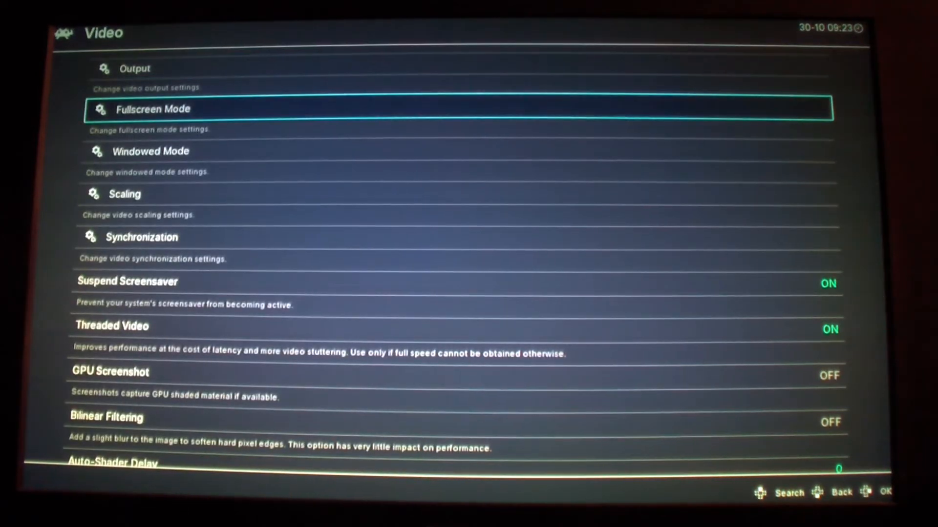
- Open the Video Scaling settings over the running game
{"action": "left_click", "coordinate": [125, 193]}
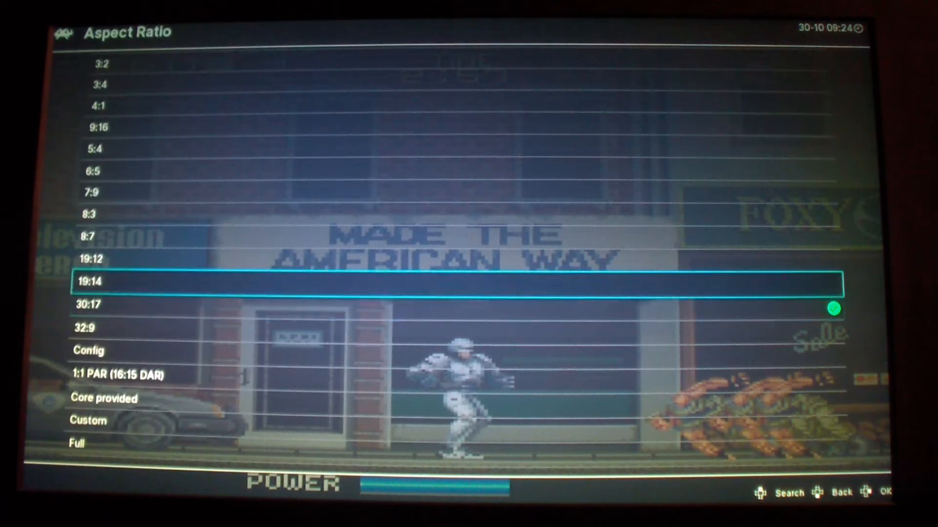
- Apply the 21:9 aspect ratio, revert it to Core provided, and back out to Settings
{"action": "scroll", "scroll_direction": "up", "scroll_amount": 3}
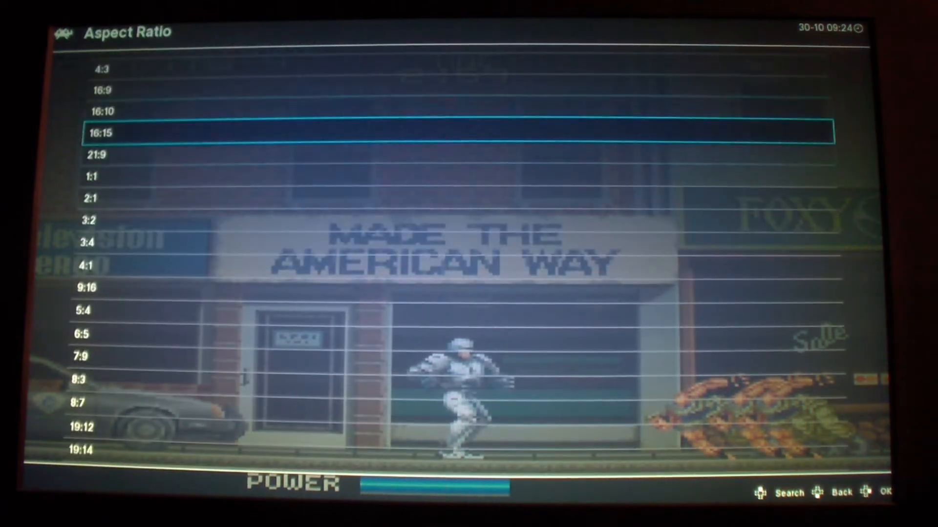
{"action": "key", "text": "Back"}
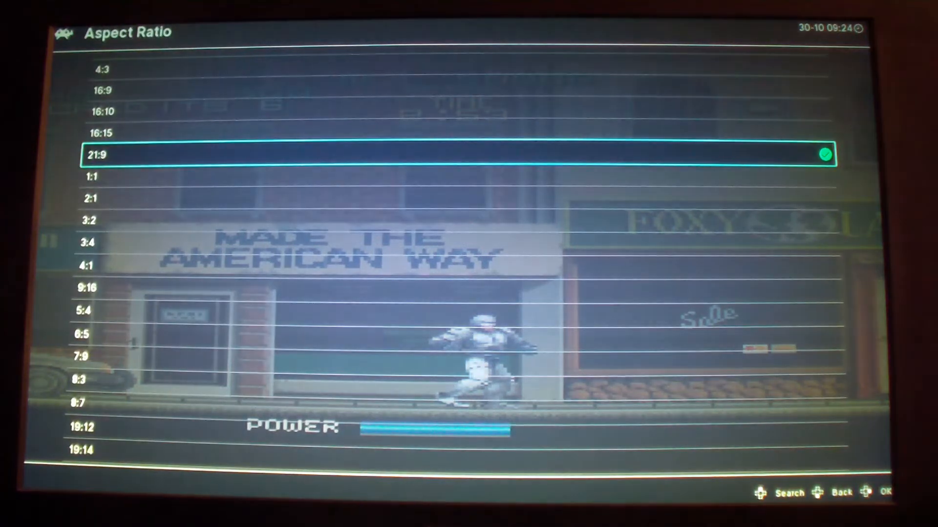
{"action": "scroll", "scroll_direction": "down", "scroll_amount": 3}
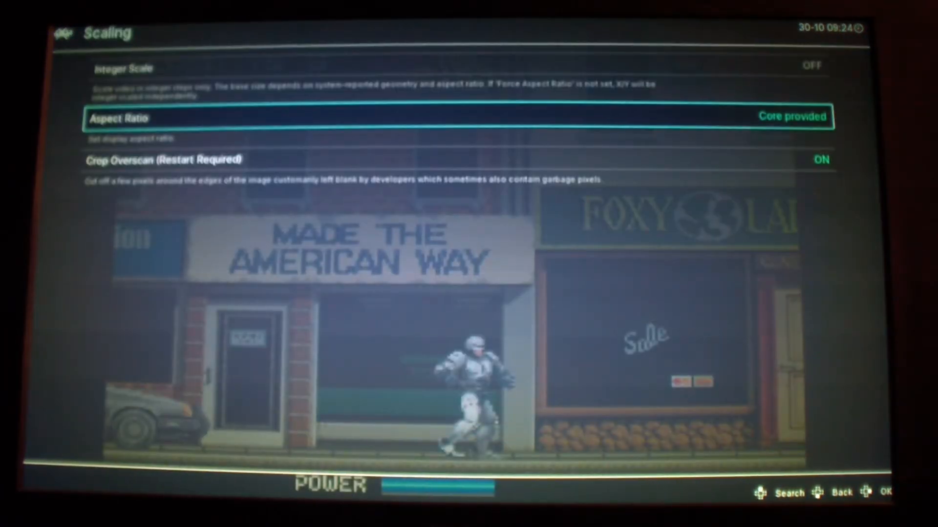
{"action": "key", "text": "up"}
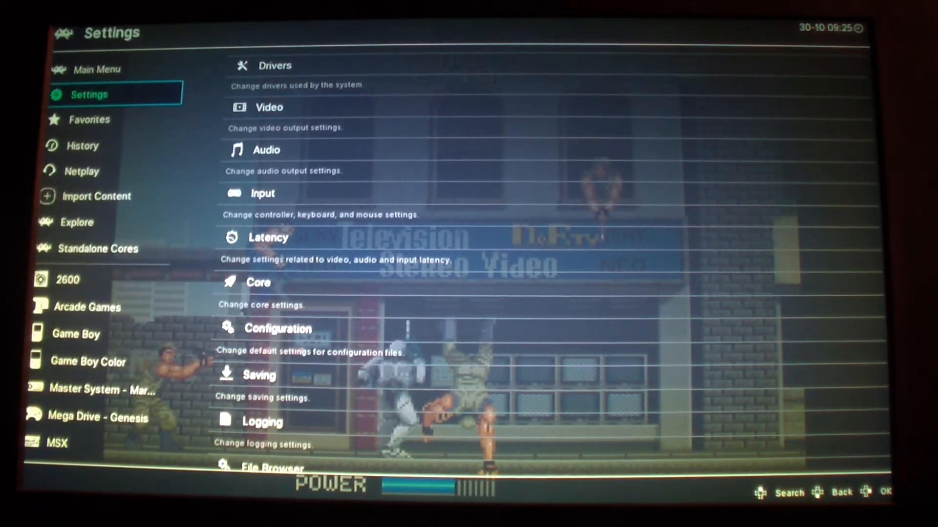
- Close the running game from the Main Menu's Close Content
{"action": "left_click", "coordinate": [96, 69]}
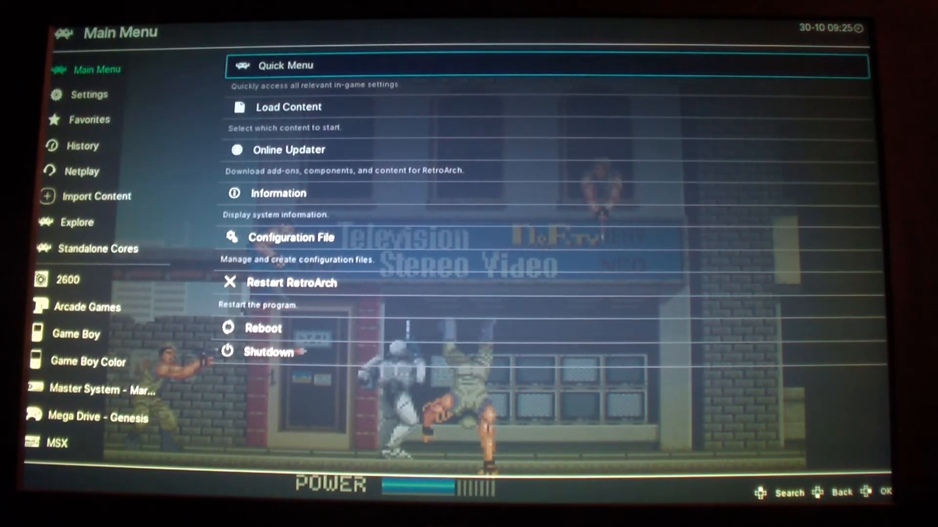
{"action": "left_click", "coordinate": [285, 65]}
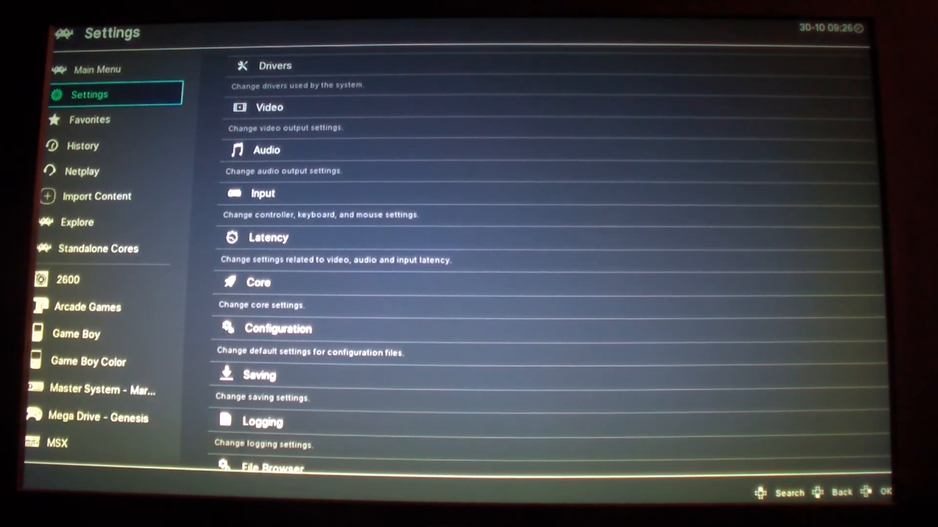
- Glance at the Explore categories, then return to the Main Menu
{"action": "left_click", "coordinate": [96, 70]}
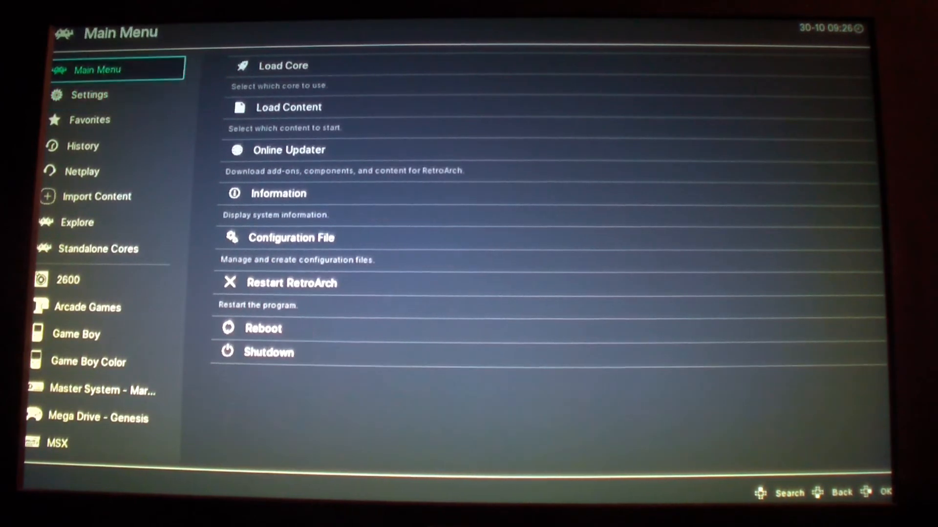
{"action": "left_click", "coordinate": [76, 222]}
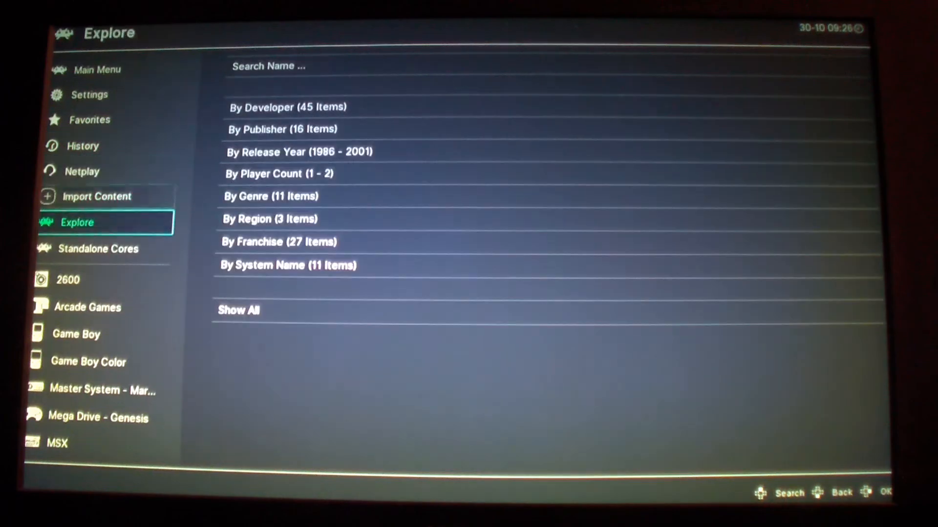
{"action": "left_click", "coordinate": [96, 69]}
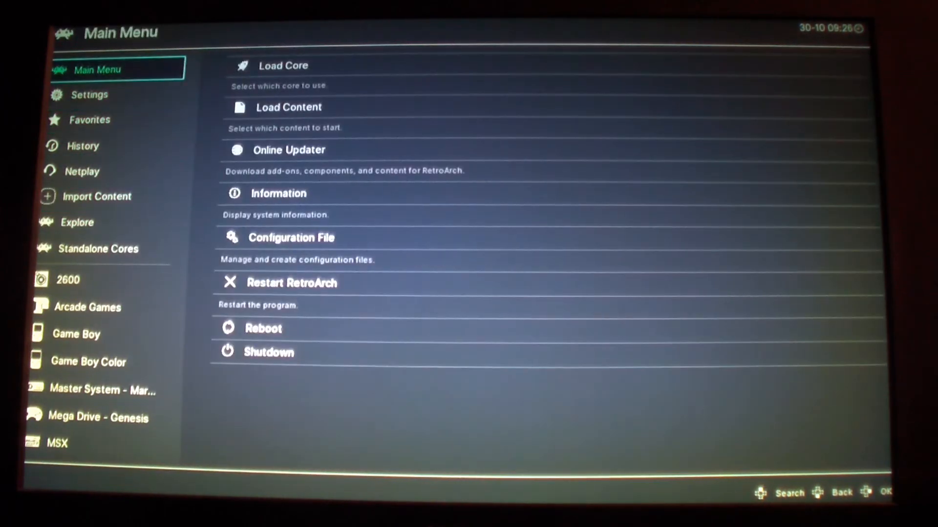